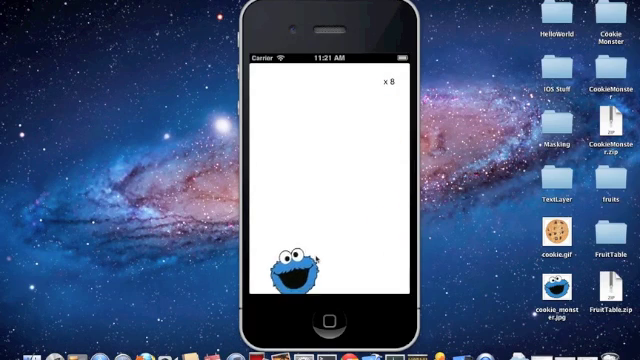
Tap eleven spots in the simulator so the cookie monster follows and the count reaches 19
left_click(291, 253)
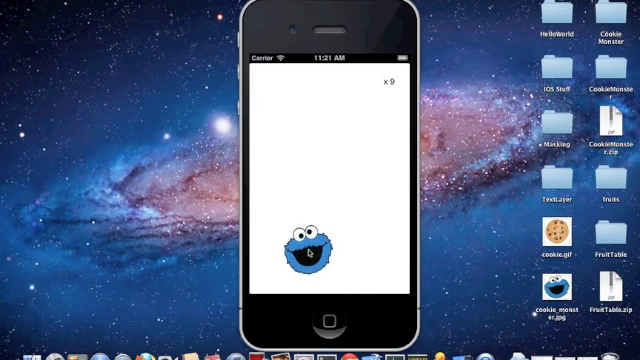
left_click(312, 248)
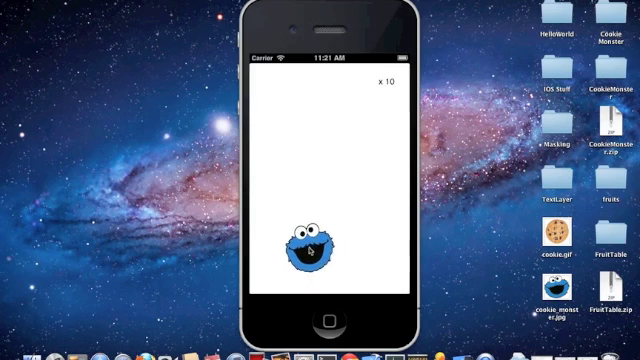
left_click(313, 245)
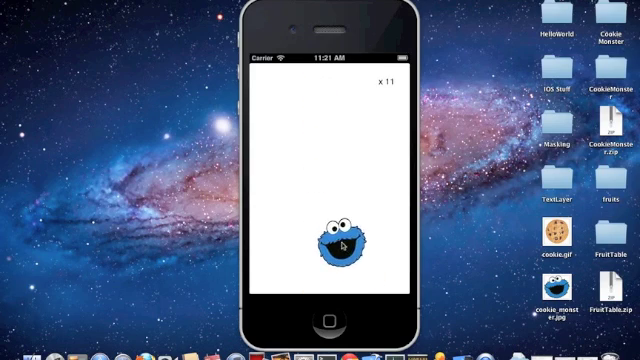
left_click(340, 240)
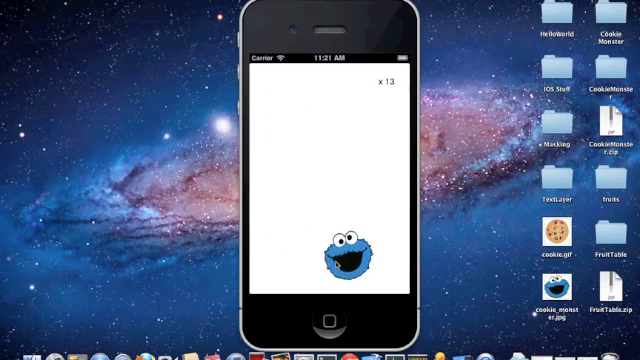
left_click(346, 250)
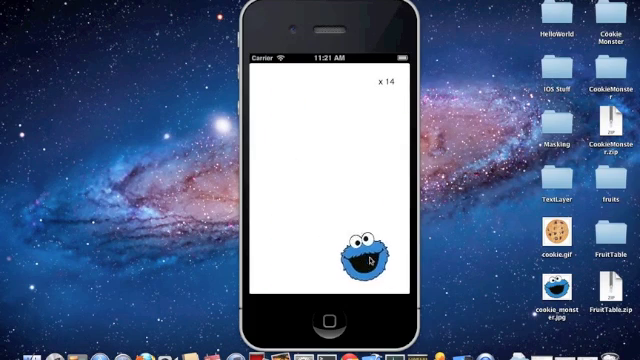
left_click(355, 260)
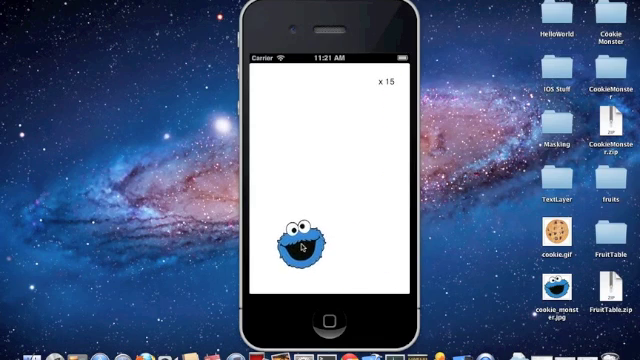
left_click(309, 236)
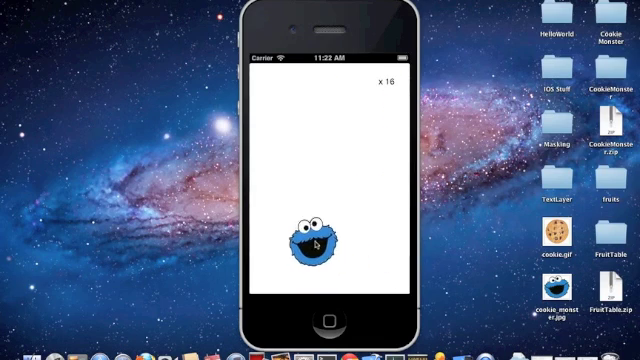
left_click(322, 232)
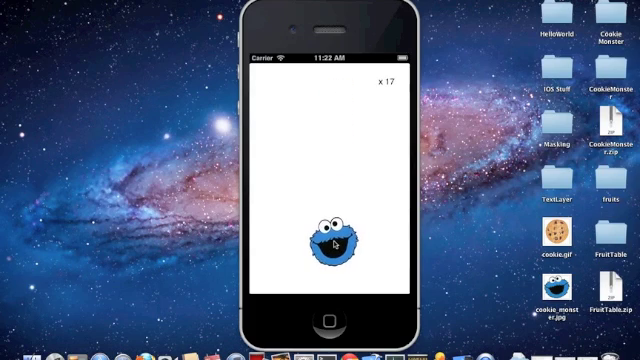
left_click(331, 235)
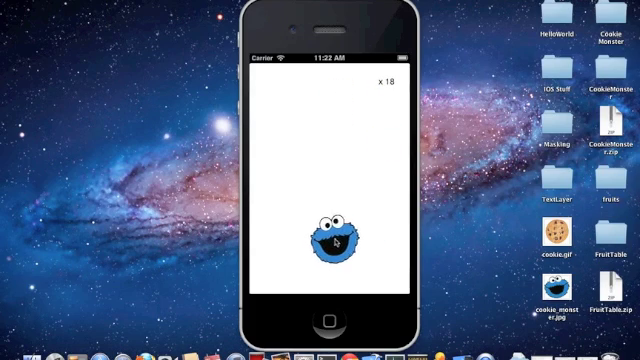
left_click(326, 231)
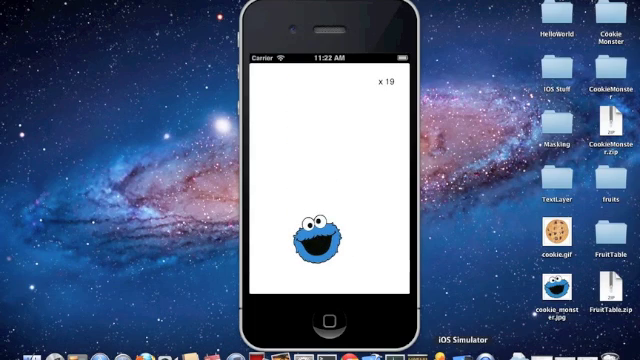
left_click(322, 230)
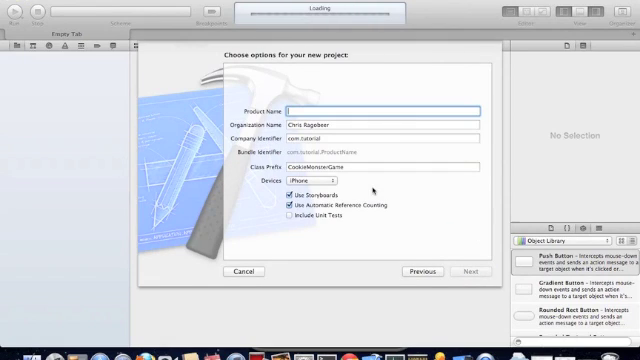
Enter CookieMonsterGames as the new iPhone project's product name
type("CookieMonsterGames")
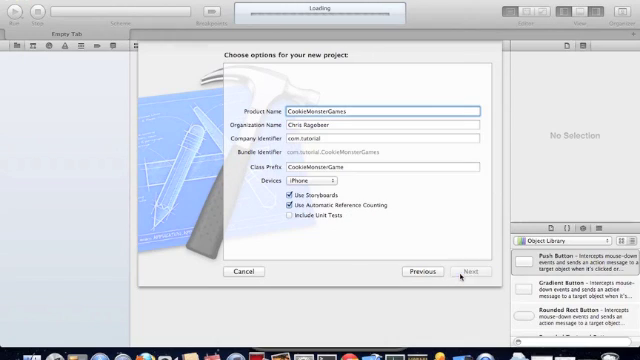
Save the CookieMonsterGames project into the Desktop folder
left_click(465, 271)
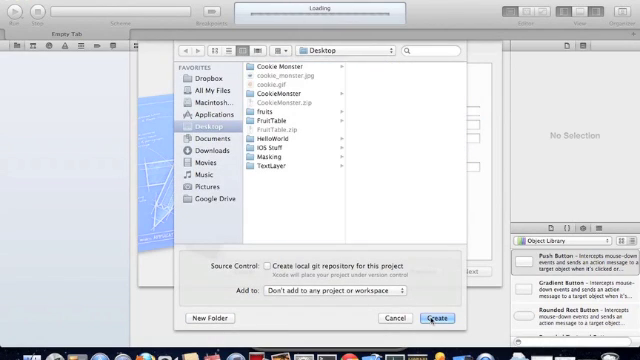
left_click(434, 318)
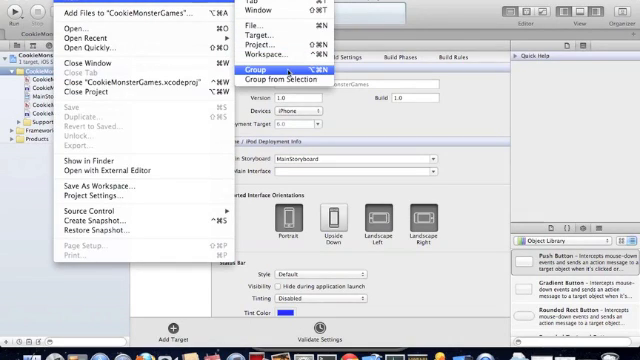
Add a new group named images to the project navigator
left_click(262, 66)
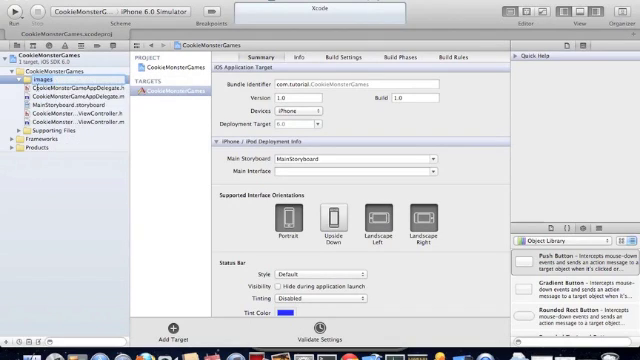
left_click(60, 89)
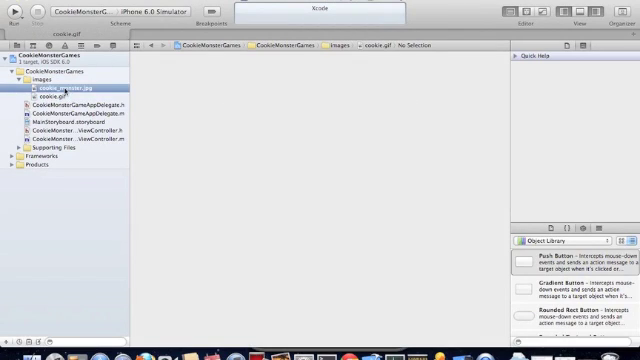
Preview cookie_monster.jpg from the images group, then show CookieMonsterGameViewController.h
left_click(66, 90)
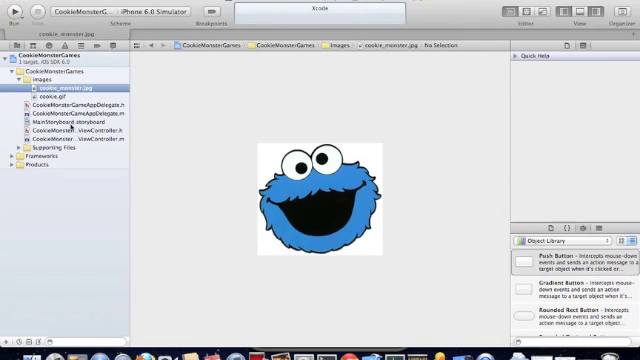
left_click(68, 128)
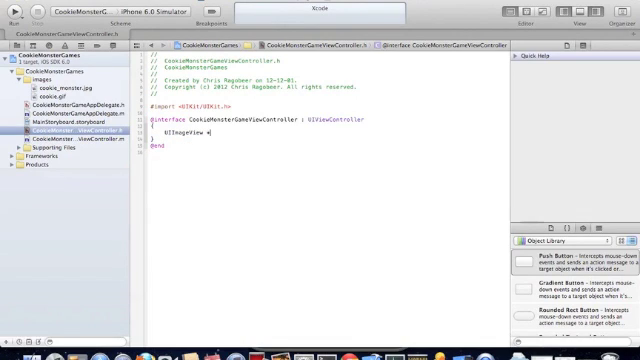
type("*img")
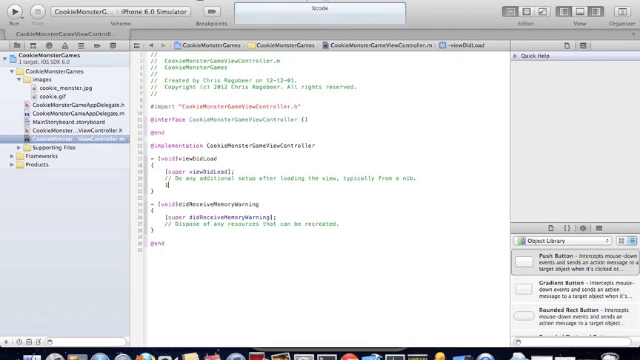
In viewDidLoad, initialize img as a UIImageView with the cookie_monster image
type("img = [UIImageView alloc")
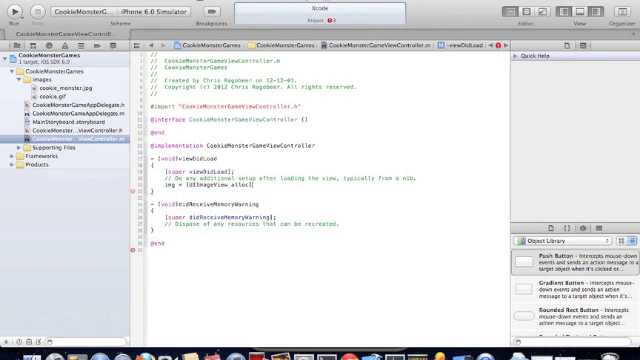
type("initWithImage:]")
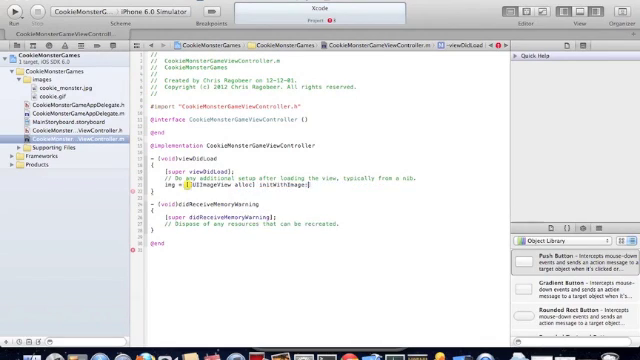
type("UIImage imageNamed:")
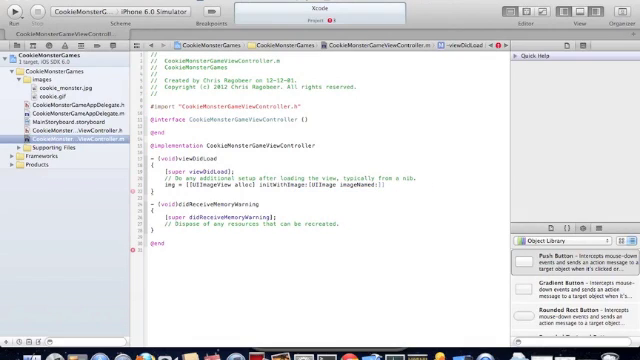
type("@\"c")
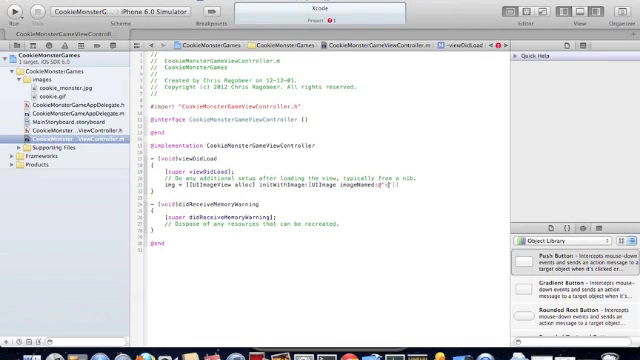
type("cookie_monster")
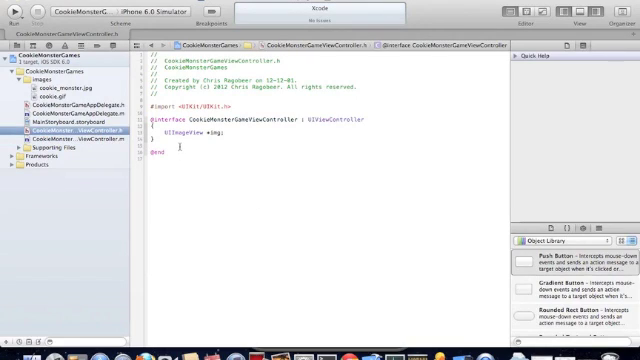
type("@property")
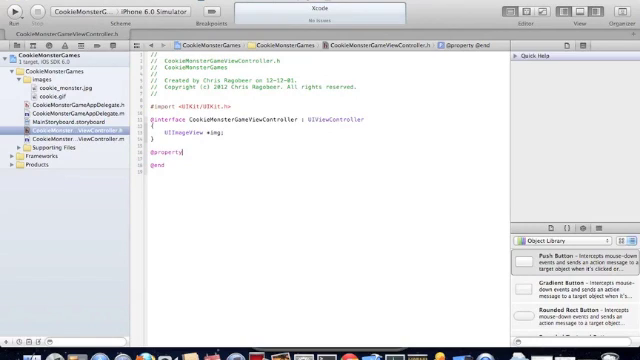
type("(nonatomic)")
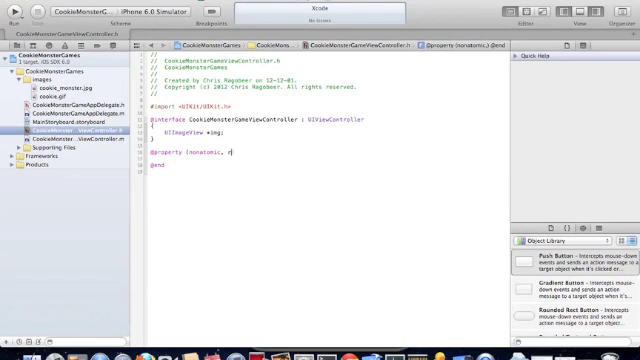
type("etain) UIAcceleration")
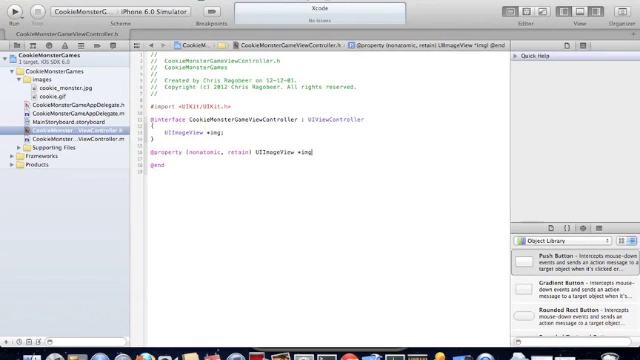
left_click(70, 130)
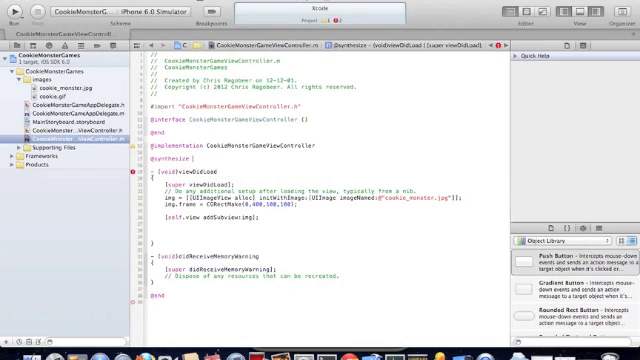
type("img;")
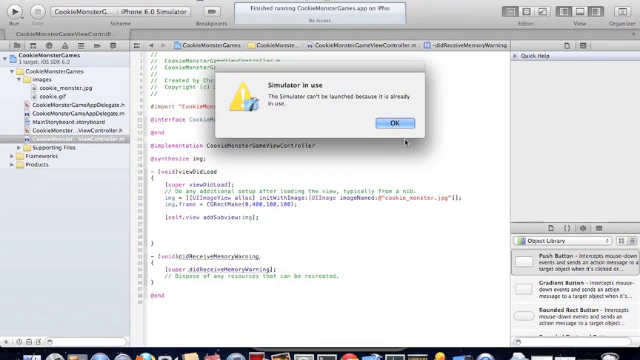
left_click(392, 123)
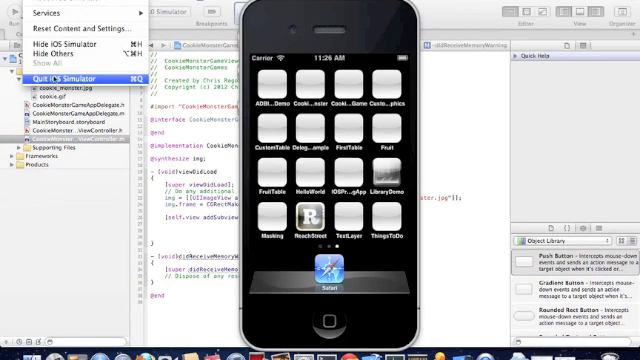
left_click(65, 73)
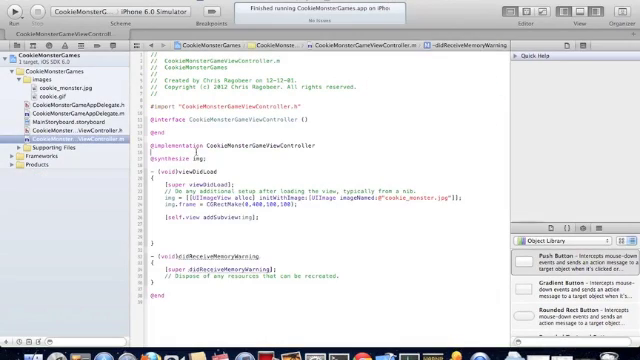
left_click(175, 8)
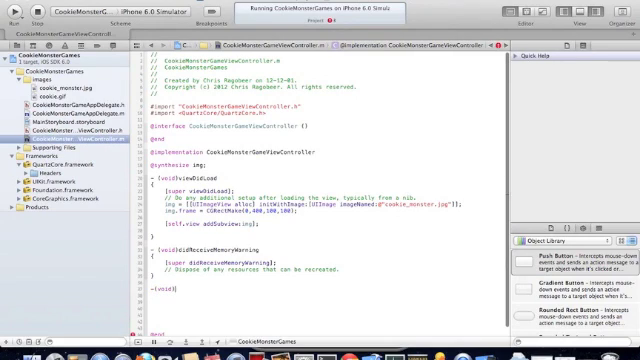
Write touchesBegan:withEvent: animating img over 1 second to the touch location
type("touchesBegan:(NSSet *)touches withEvent:(UIEvent *)event{")
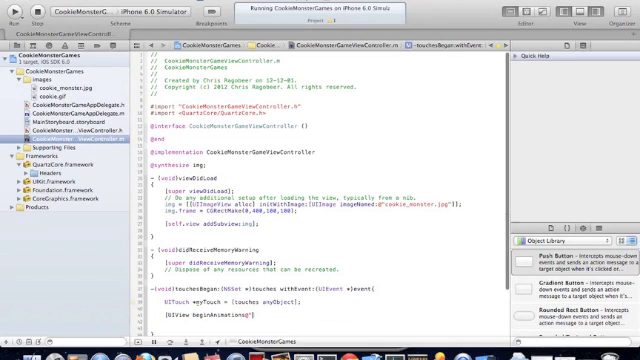
type("monsterMove\" context:NULL")
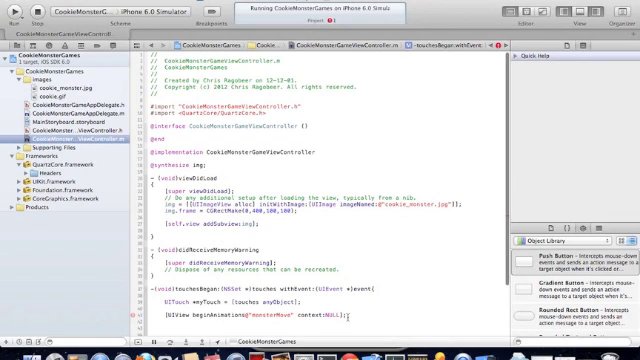
type("UIView setAnim")
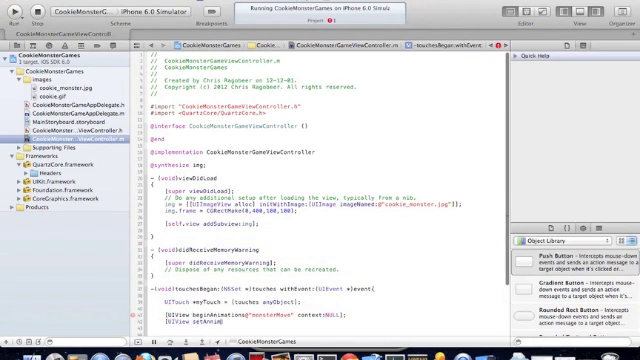
type("tionDuration:1];")
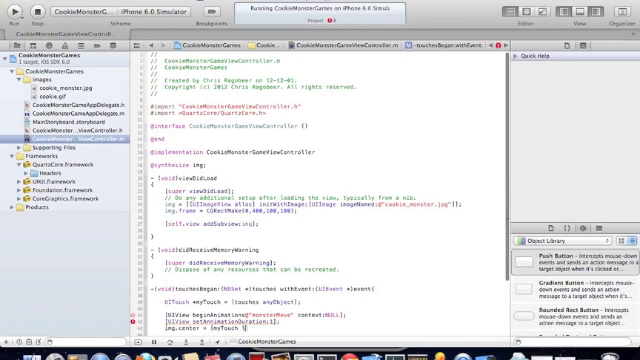
type("locationInView:self.view];")
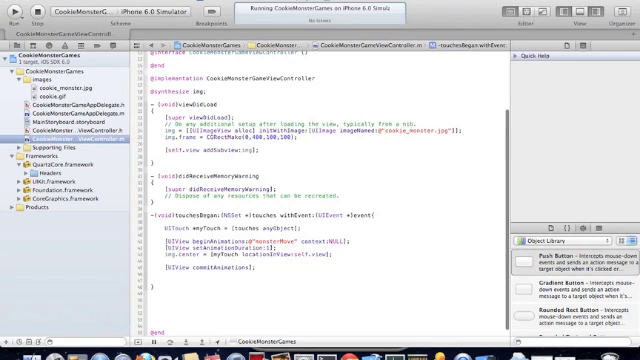
Stop the running CookieMonsterGames instance and relaunch it with the new touch code
left_click(13, 14)
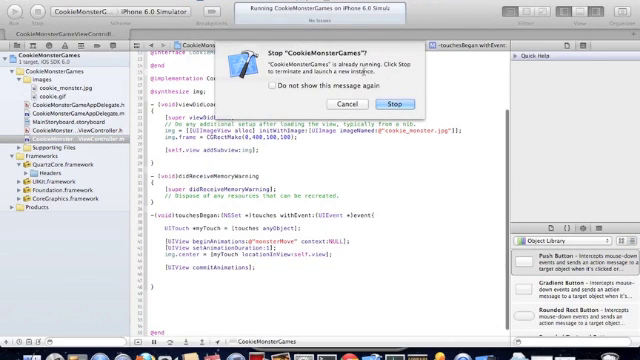
left_click(398, 104)
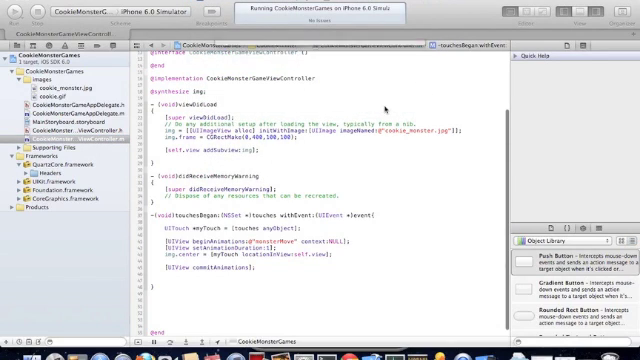
left_click(13, 11)
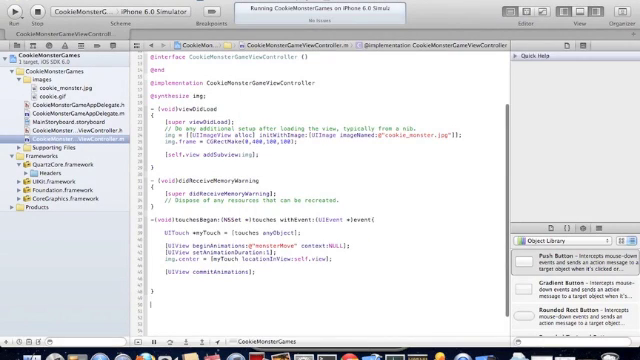
Write touchesMoved:withEvent: to read the touch location and set img.center from it
type("-(void)")
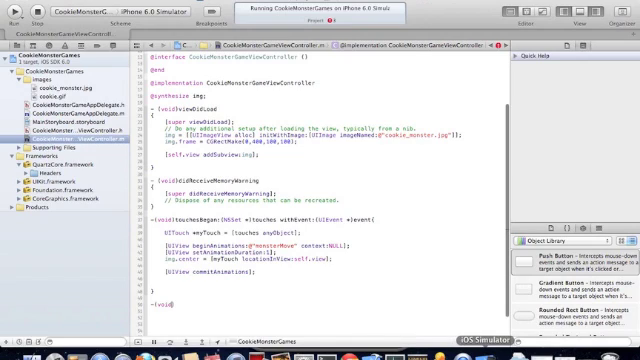
left_click(14, 18)
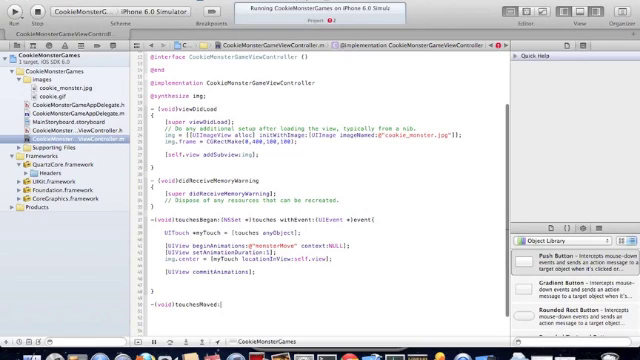
type("(NS")
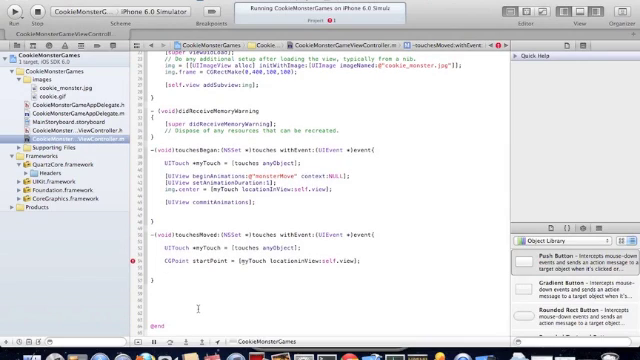
type("img.center = CGPointM")
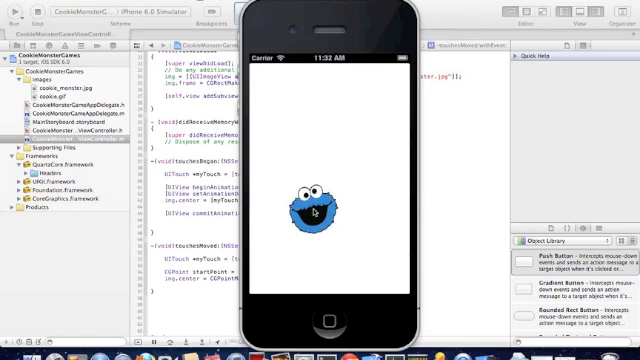
Drag the cookie monster image about 50 points lower on the simulator screen
left_click_drag(312, 210, 312, 260)
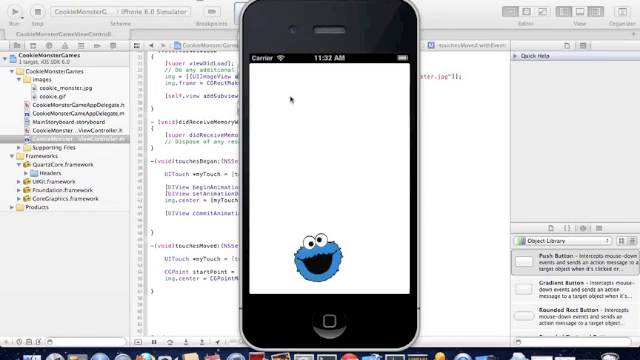
mouse_move(351, 188)
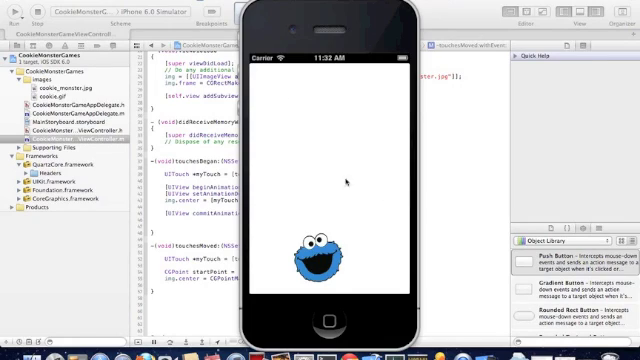